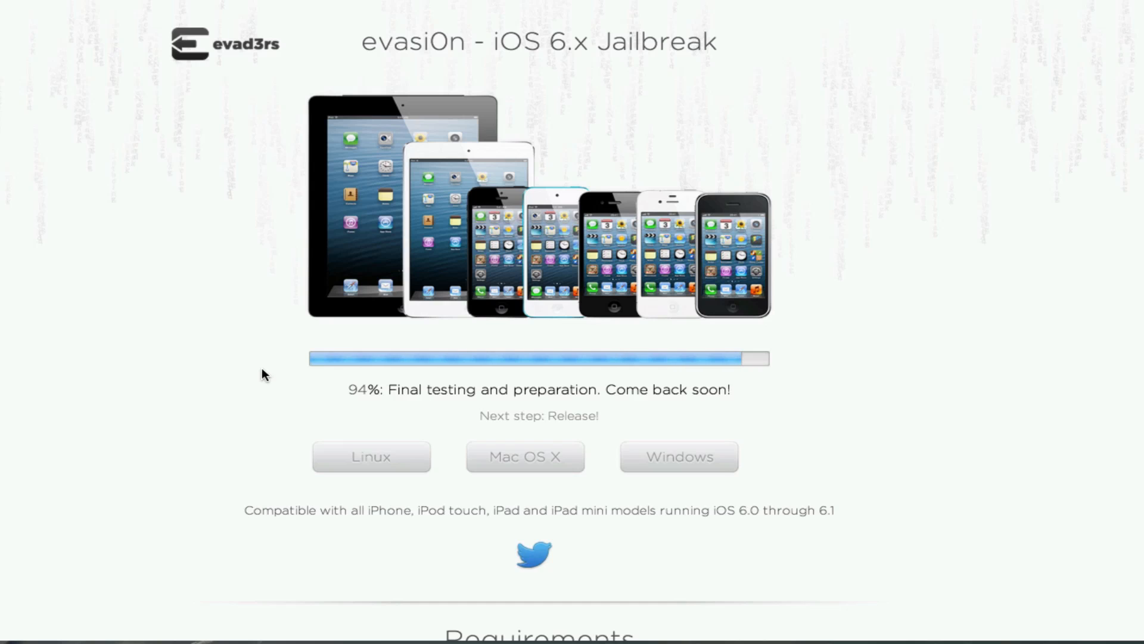
mouse_move(380, 415)
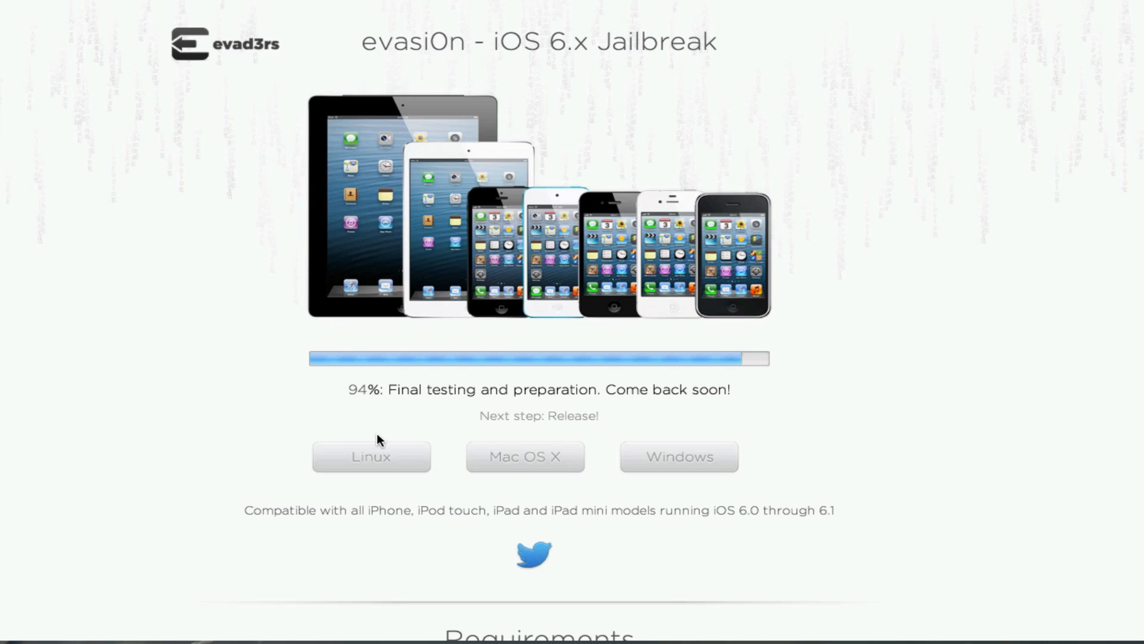
mouse_move(501, 571)
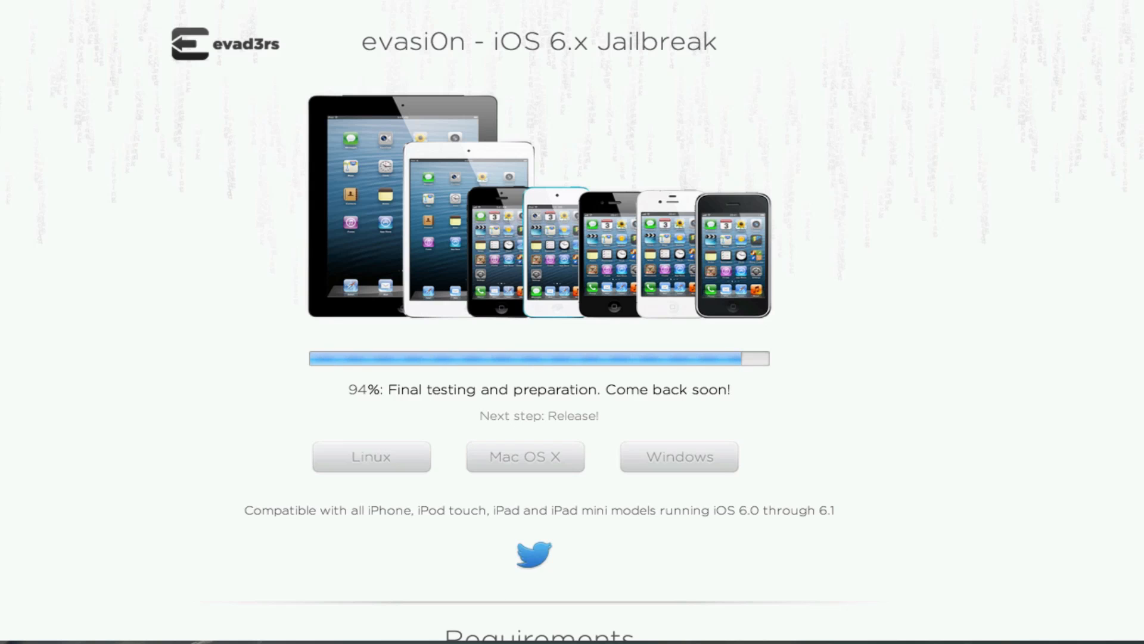
left_click(532, 554)
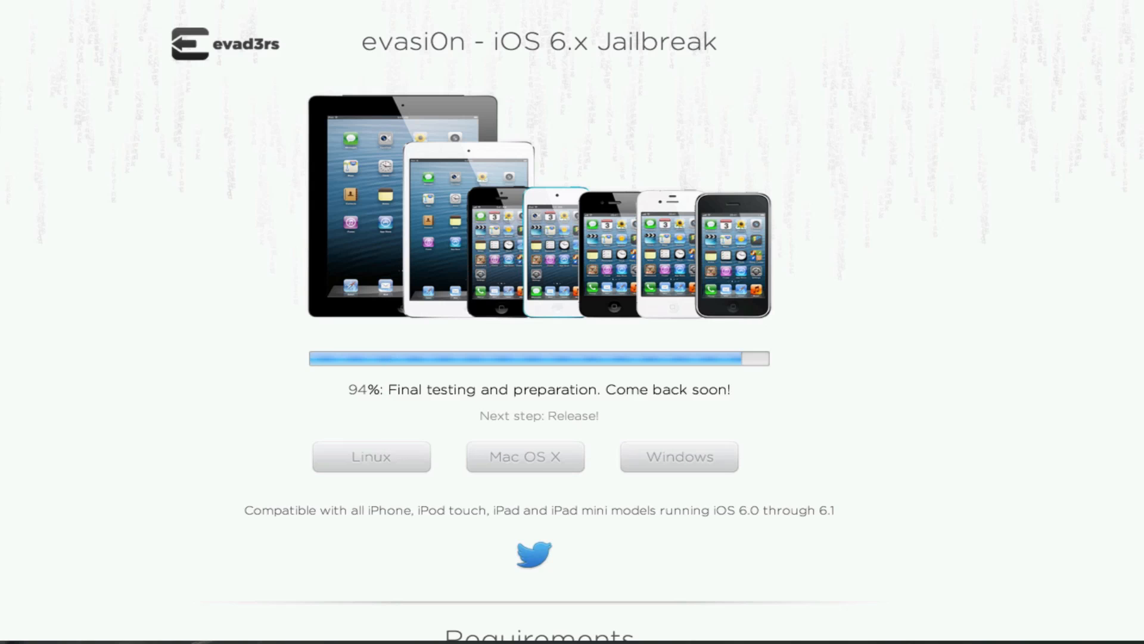
mouse_move(966, 383)
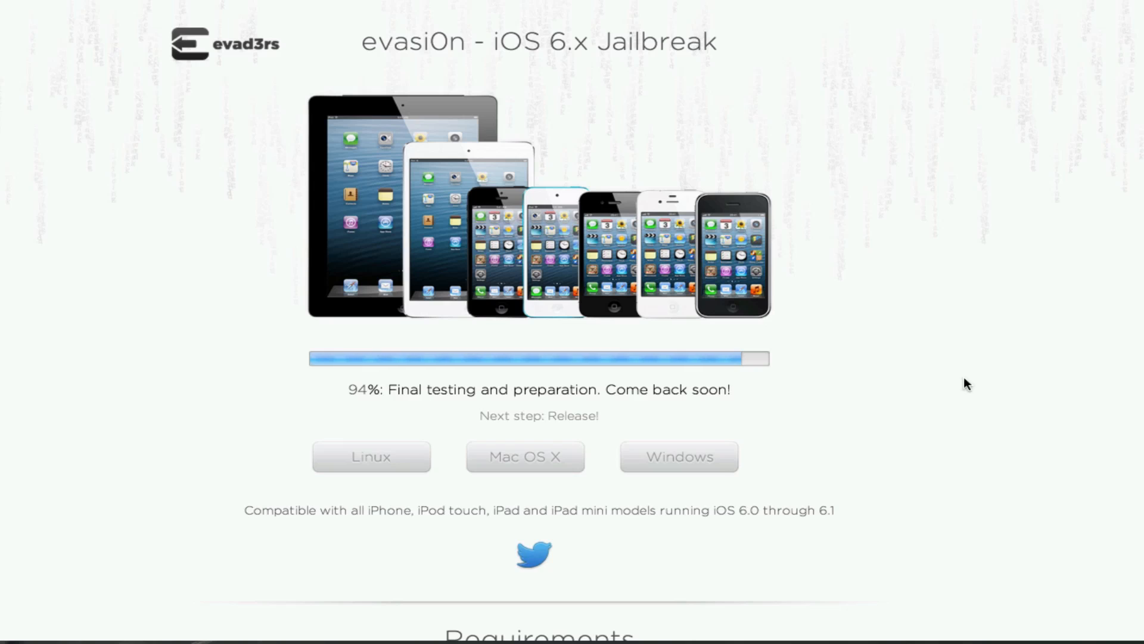